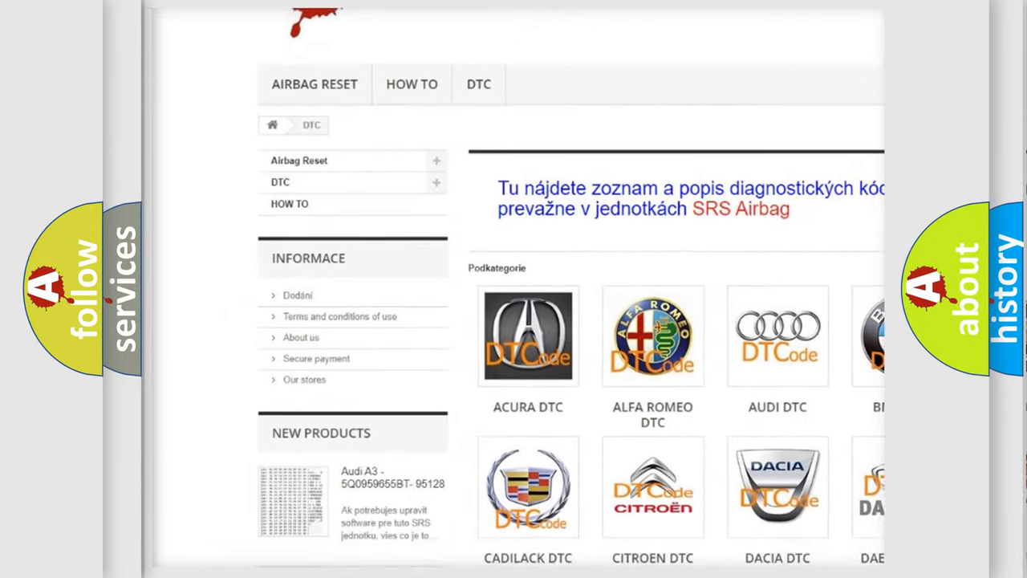
pyautogui.scroll(-3)
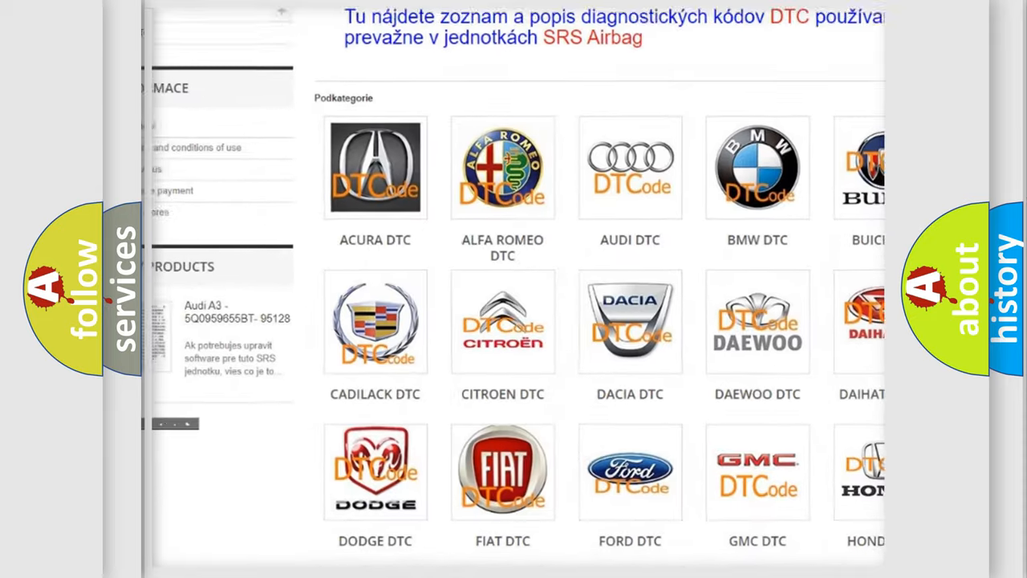
pyautogui.scroll(-3)
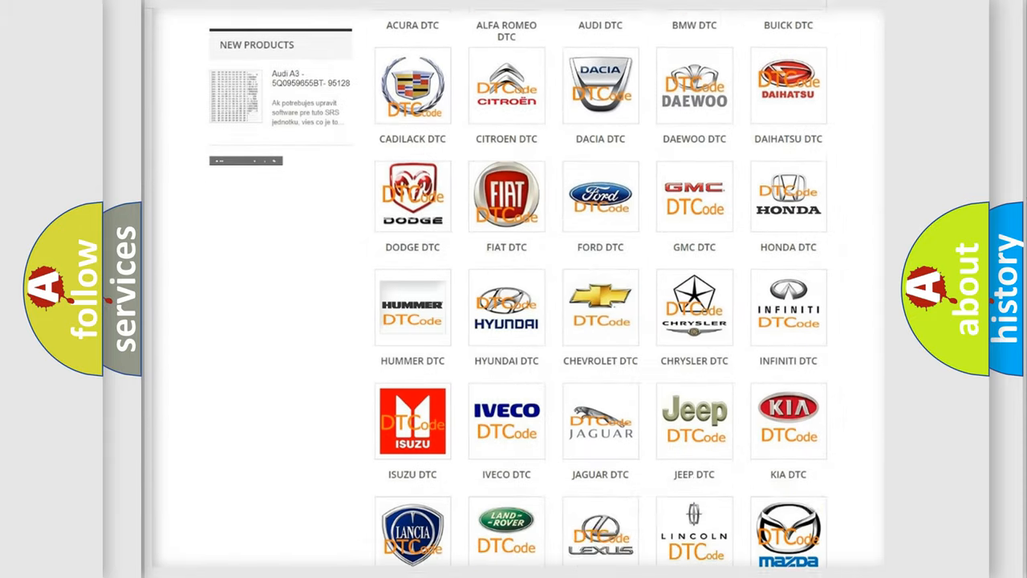
pyautogui.scroll(-3)
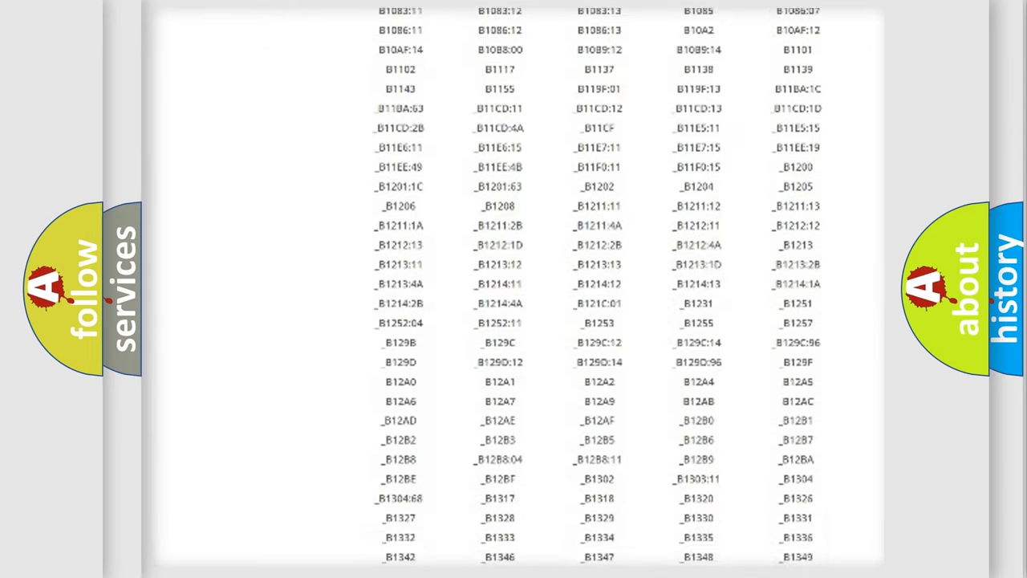
pyautogui.scroll(-3)
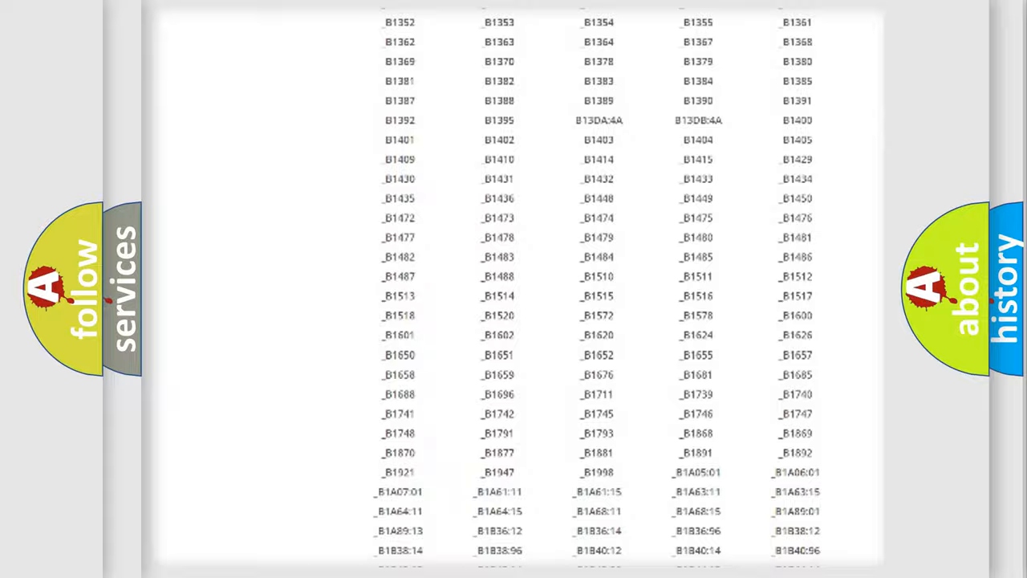
pyautogui.scroll(3)
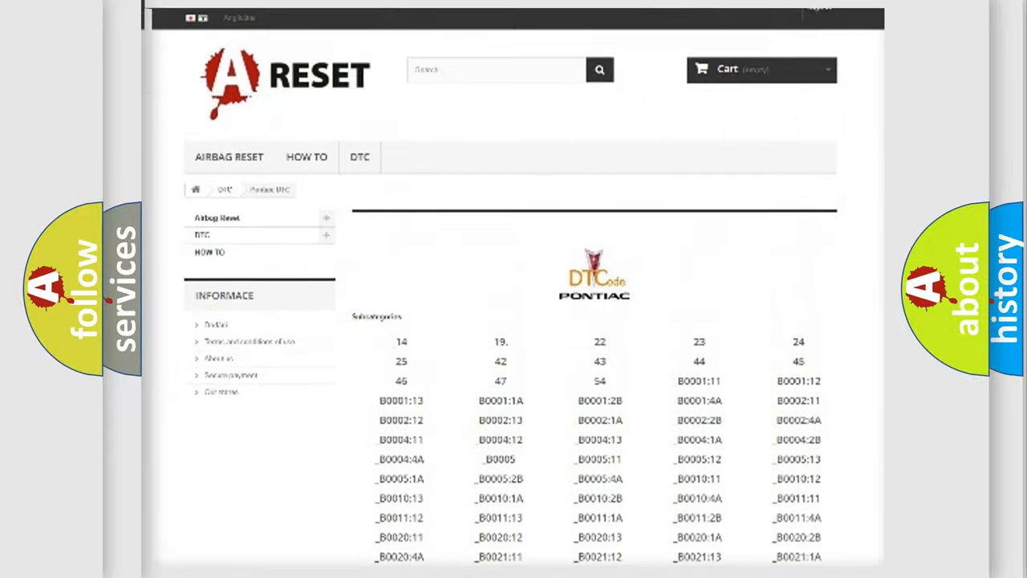